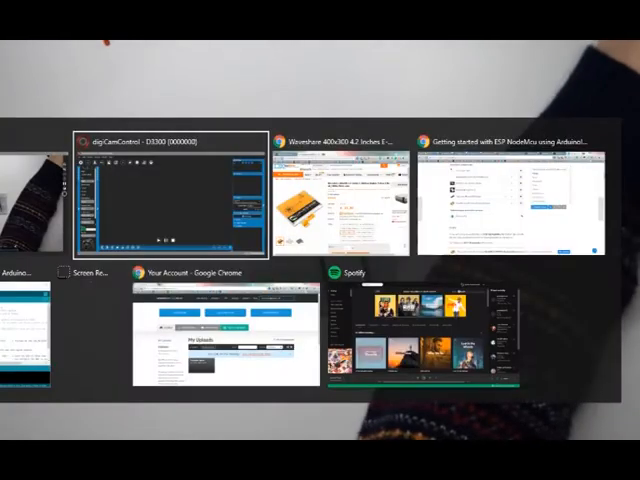
Step: Switch to the Google Chrome window showing the NodeMcu ESP8266 eBay listing
{"action": "left_click", "coordinate": [347, 190]}
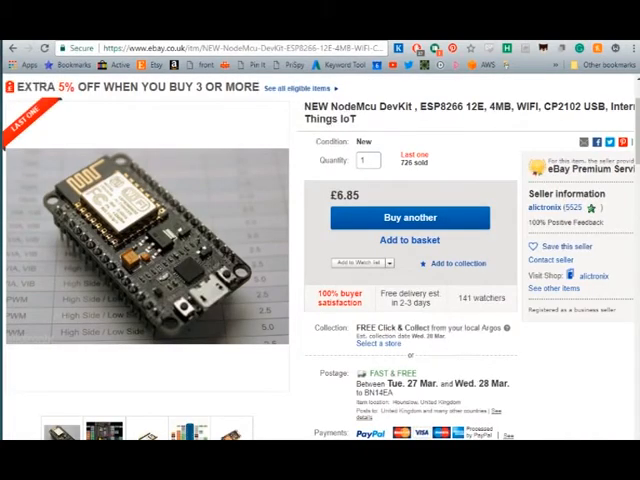
{"action": "mouse_move", "coordinate": [396, 118]}
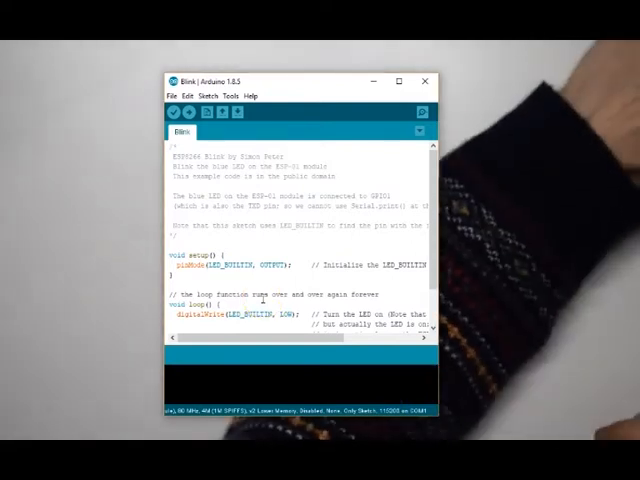
{"action": "left_click", "coordinate": [174, 96]}
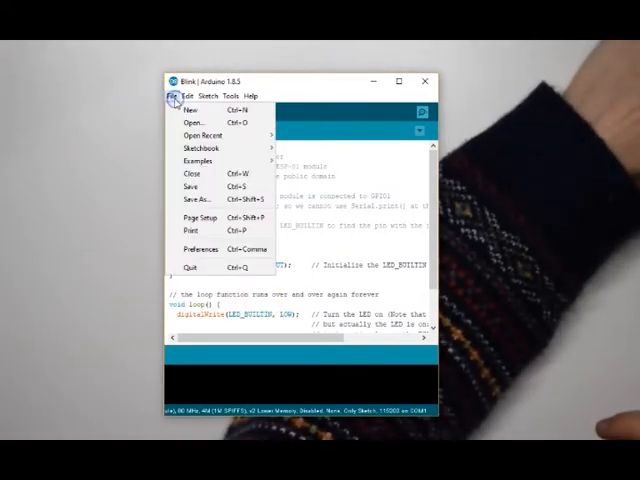
{"action": "left_click", "coordinate": [197, 247]}
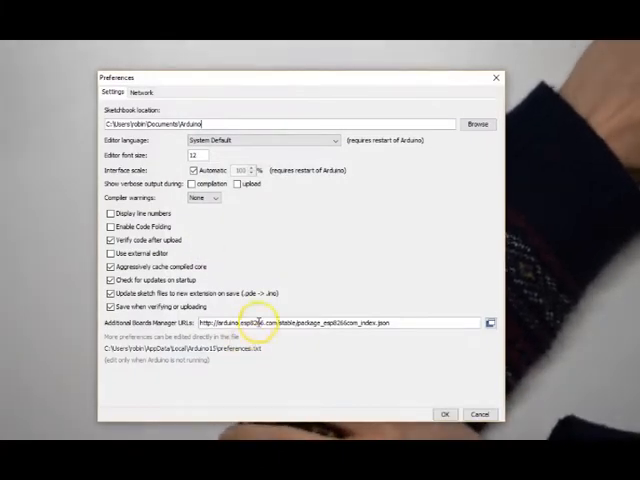
{"action": "mouse_move", "coordinate": [418, 327]}
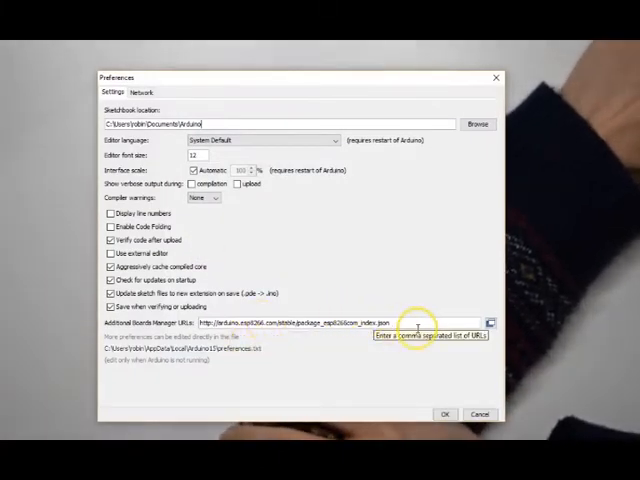
{"action": "mouse_move", "coordinate": [410, 323]}
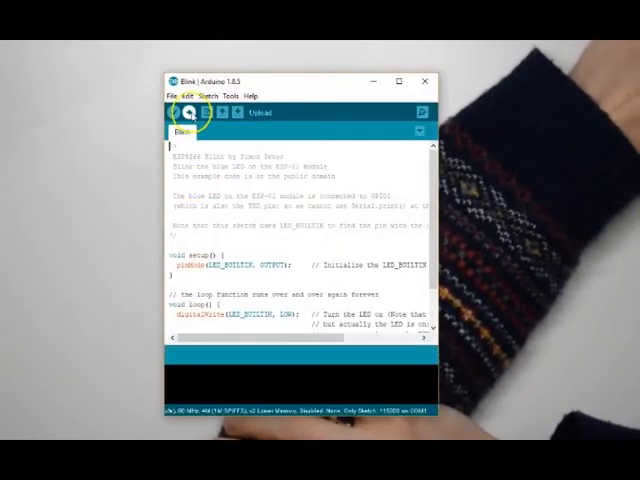
{"action": "left_click", "coordinate": [232, 95]}
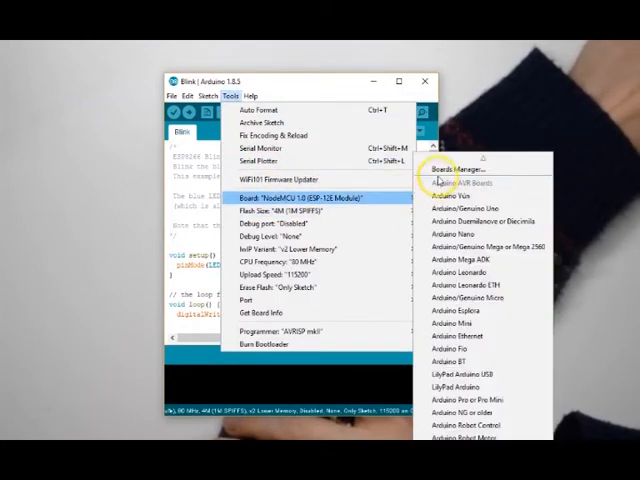
{"action": "left_click", "coordinate": [456, 170]}
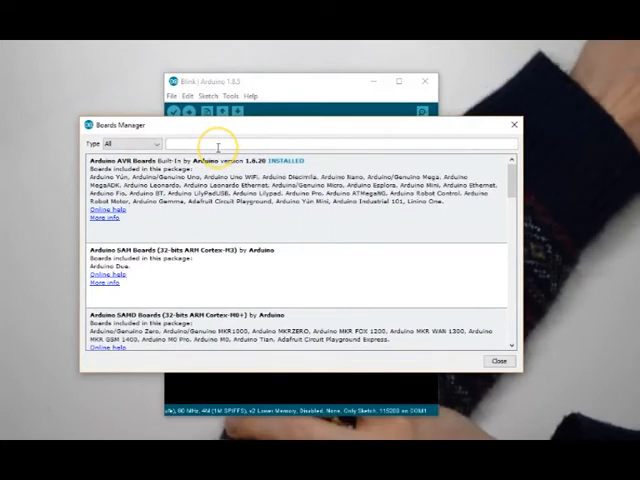
{"action": "type", "text": "esp8266"}
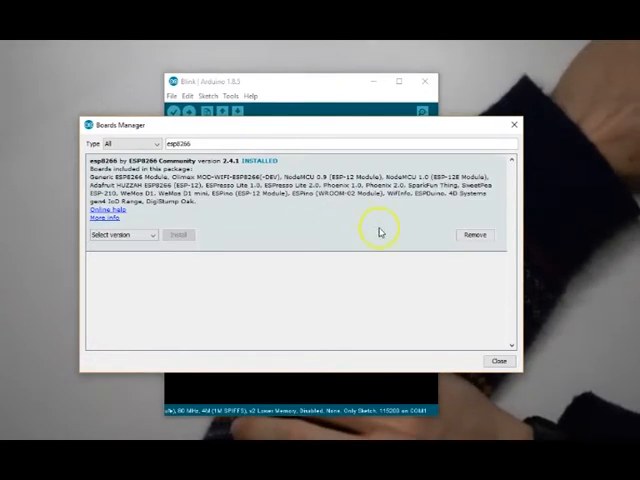
{"action": "mouse_move", "coordinate": [290, 205]}
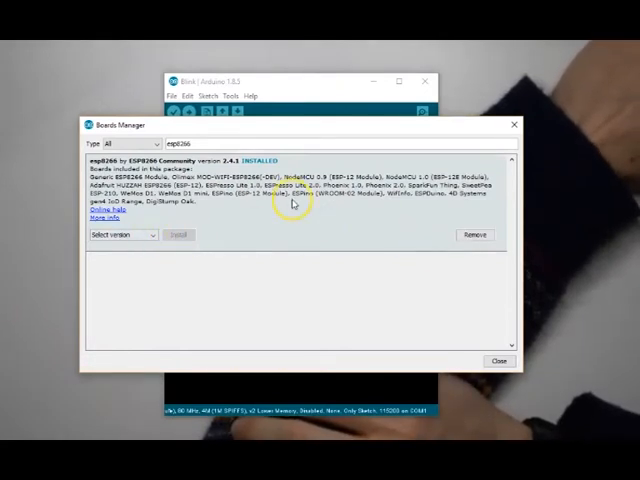
{"action": "left_click", "coordinate": [499, 361]}
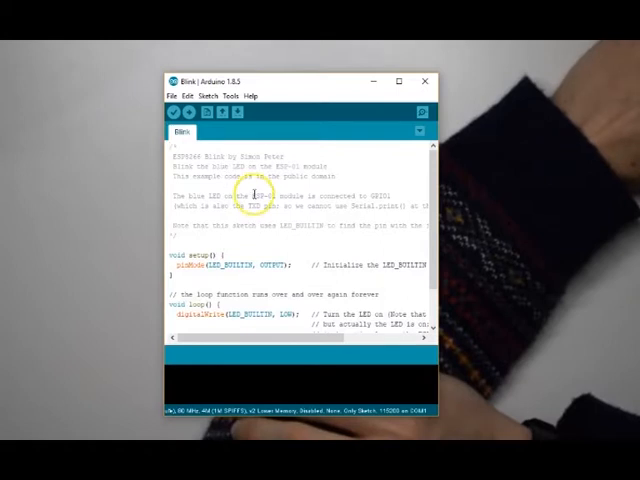
Step: Confirm NodeMCU 1.0 is the selected board, then load the ESP8266 Blink example
{"action": "left_click", "coordinate": [232, 95]}
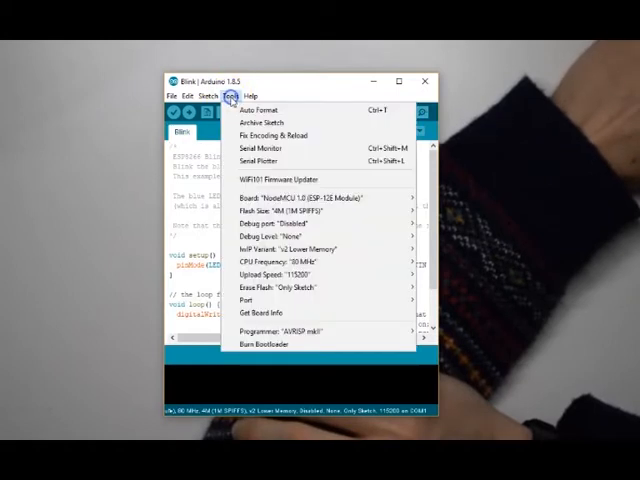
{"action": "mouse_move", "coordinate": [284, 179]}
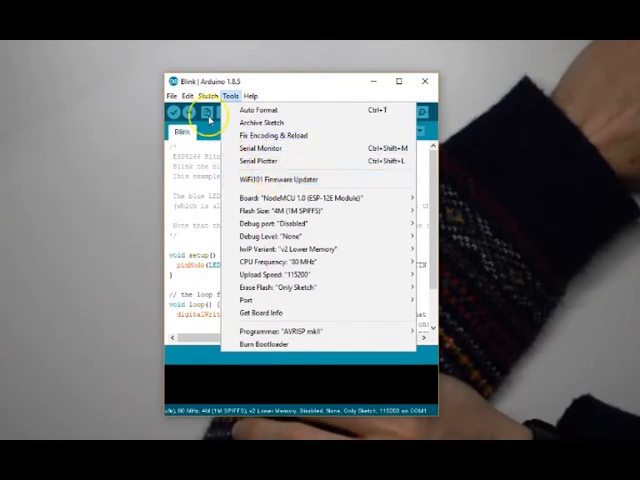
{"action": "left_click", "coordinate": [174, 95]}
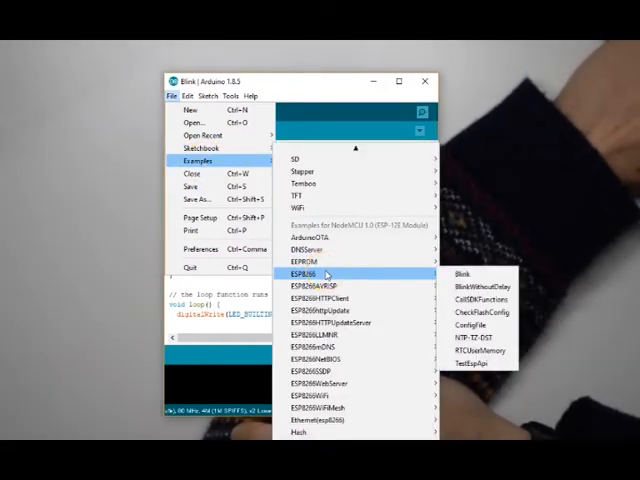
{"action": "left_click", "coordinate": [452, 283]}
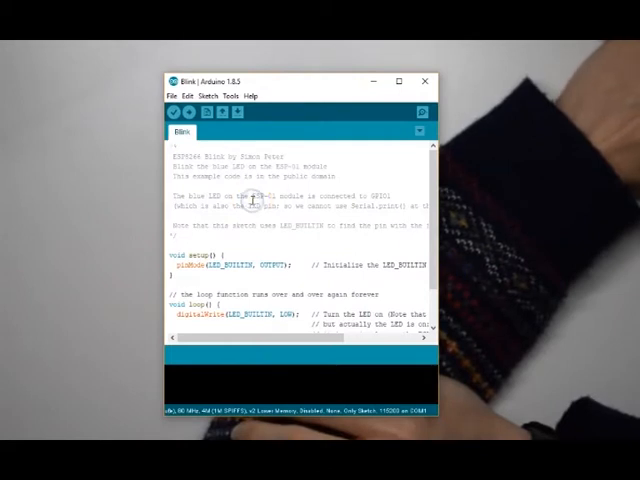
{"action": "scroll", "scroll_direction": "down", "scroll_amount": 3}
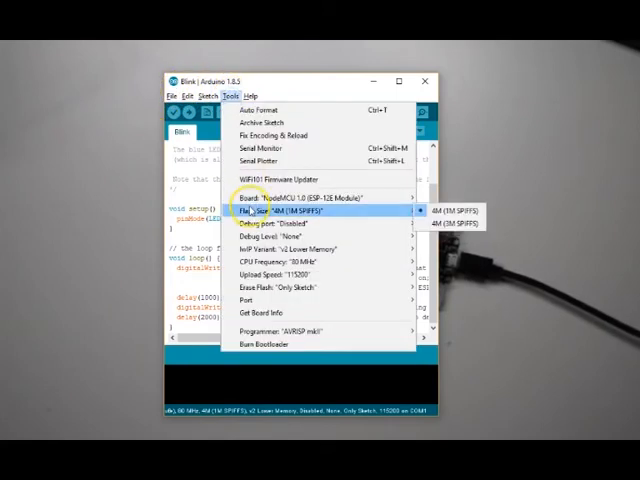
{"action": "mouse_move", "coordinate": [300, 197]}
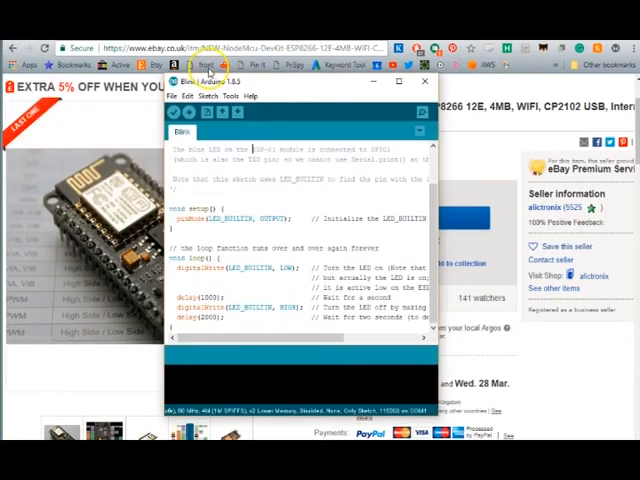
Step: Open the Tools menu while changing the Blink sketch to pin 13
{"action": "left_click", "coordinate": [229, 95]}
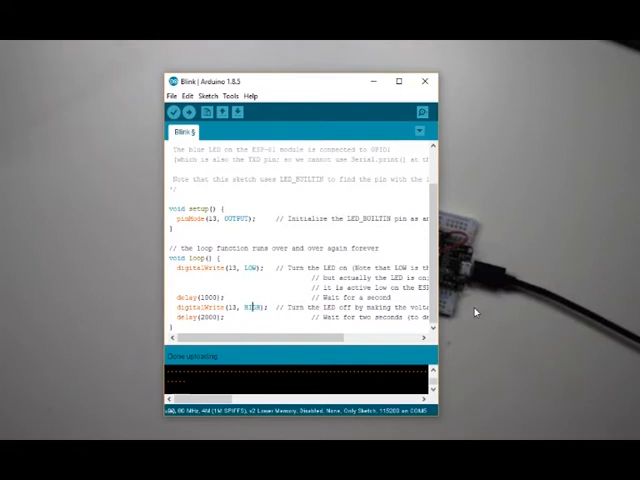
{"action": "mouse_move", "coordinate": [527, 167]}
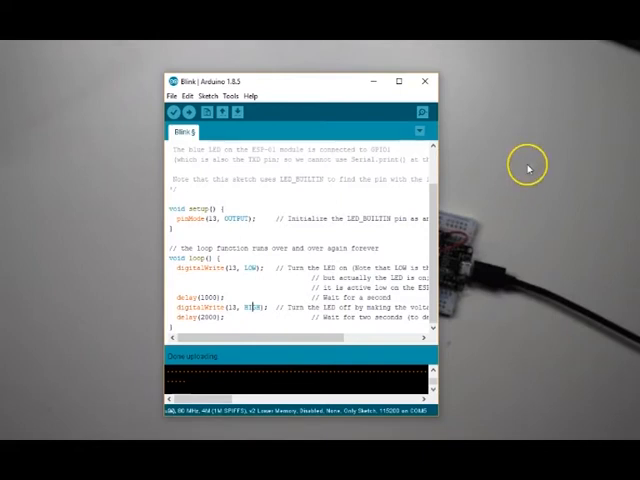
{"action": "left_click", "coordinate": [234, 95]}
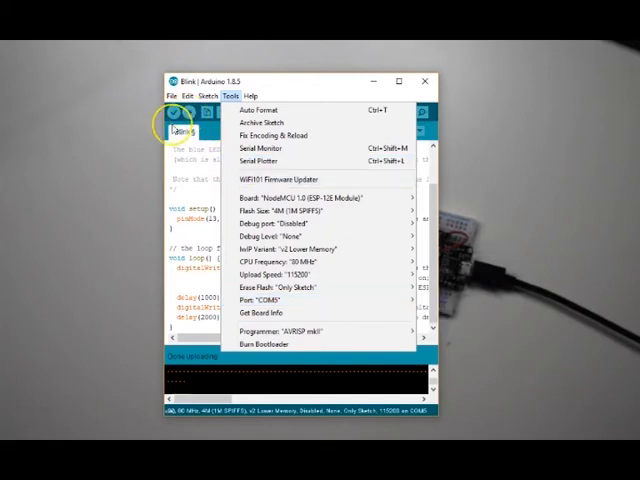
{"action": "mouse_move", "coordinate": [68, 225]}
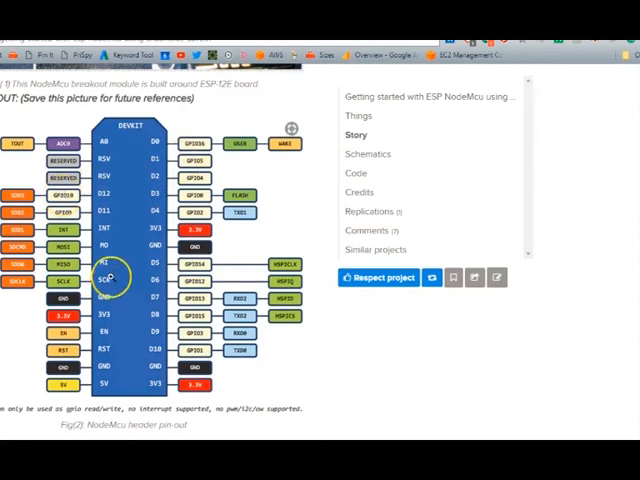
{"action": "mouse_move", "coordinate": [205, 298]}
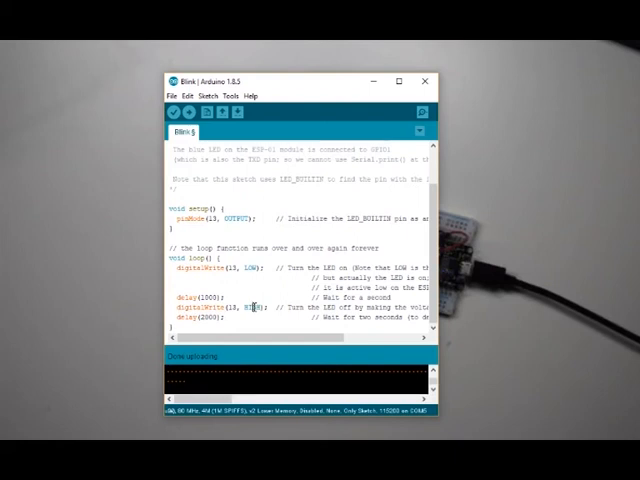
{"action": "left_click", "coordinate": [183, 111]}
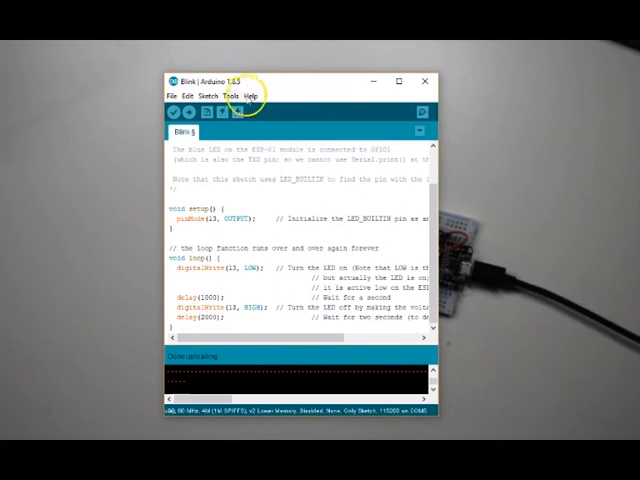
Step: Check in Tools > Port that COM5 is selected for the NodeMCU 1.0 board
{"action": "left_click", "coordinate": [235, 95]}
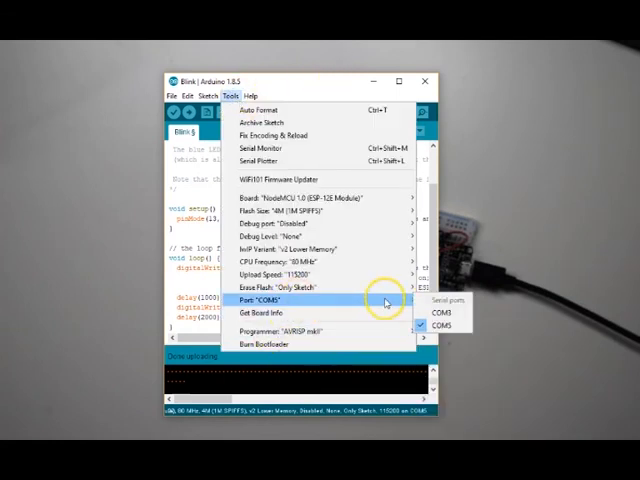
{"action": "mouse_move", "coordinate": [330, 313]}
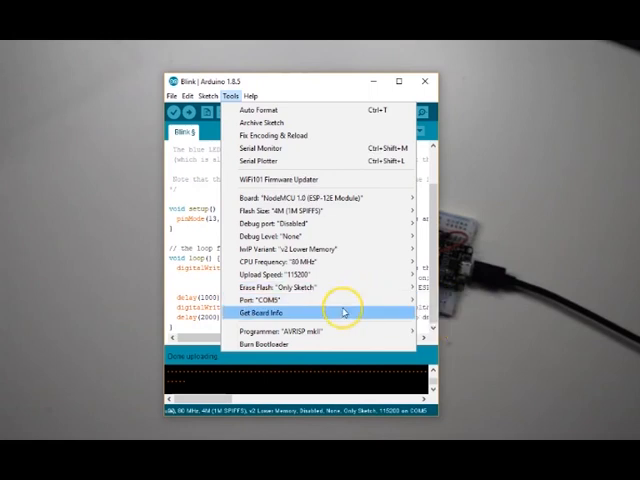
{"action": "left_click", "coordinate": [268, 298]}
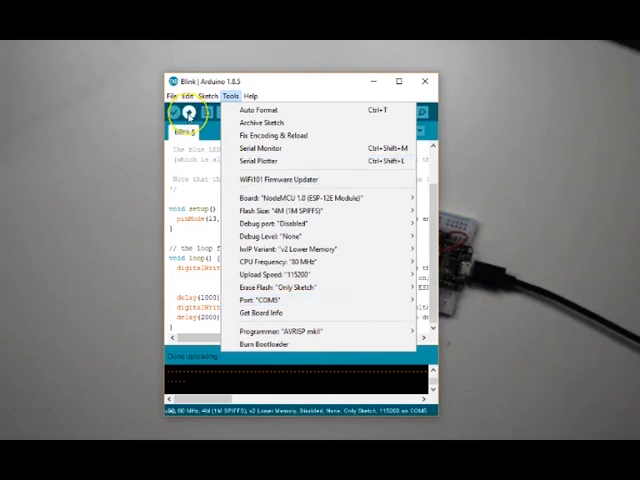
{"action": "mouse_move", "coordinate": [68, 225]}
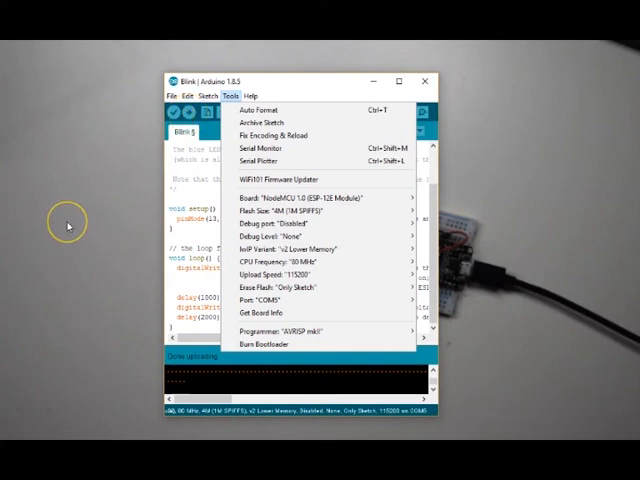
{"action": "mouse_move", "coordinate": [152, 329]}
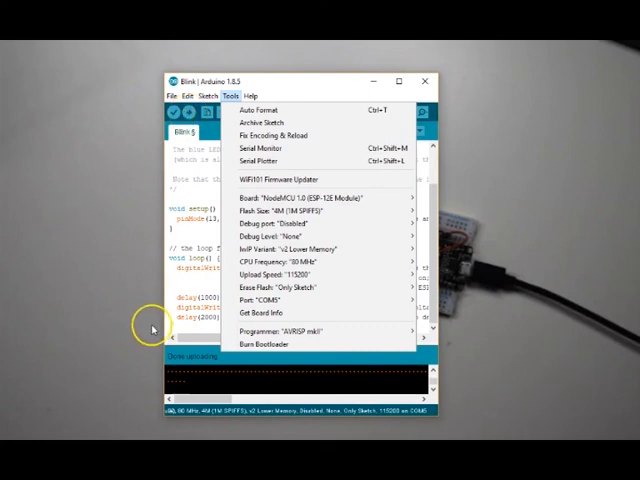
{"action": "mouse_move", "coordinate": [200, 355]}
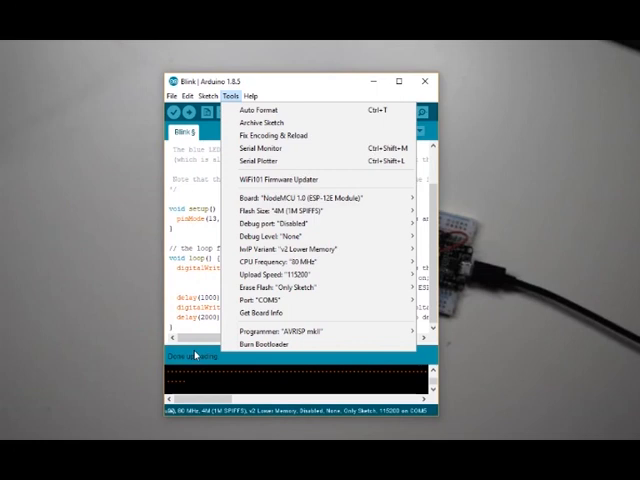